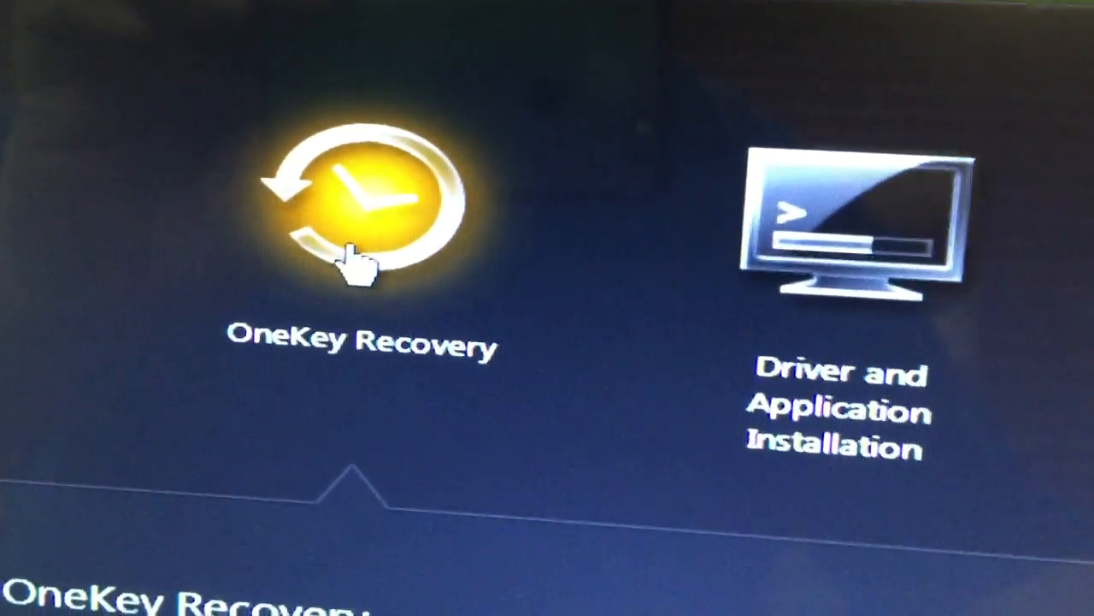
Start OneKey System Recovery to reach the initial-backup restore summary
{"action": "left_click", "coordinate": [359, 206]}
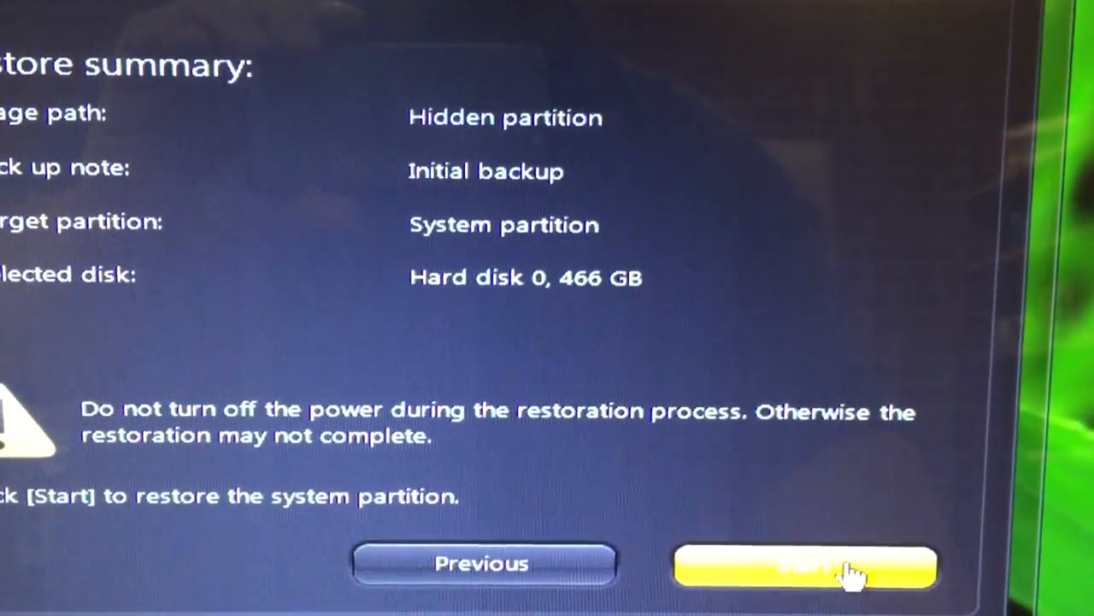
Restore the system partition from the initial backup, confirming the notice, until 100% complete
{"action": "left_click", "coordinate": [804, 568]}
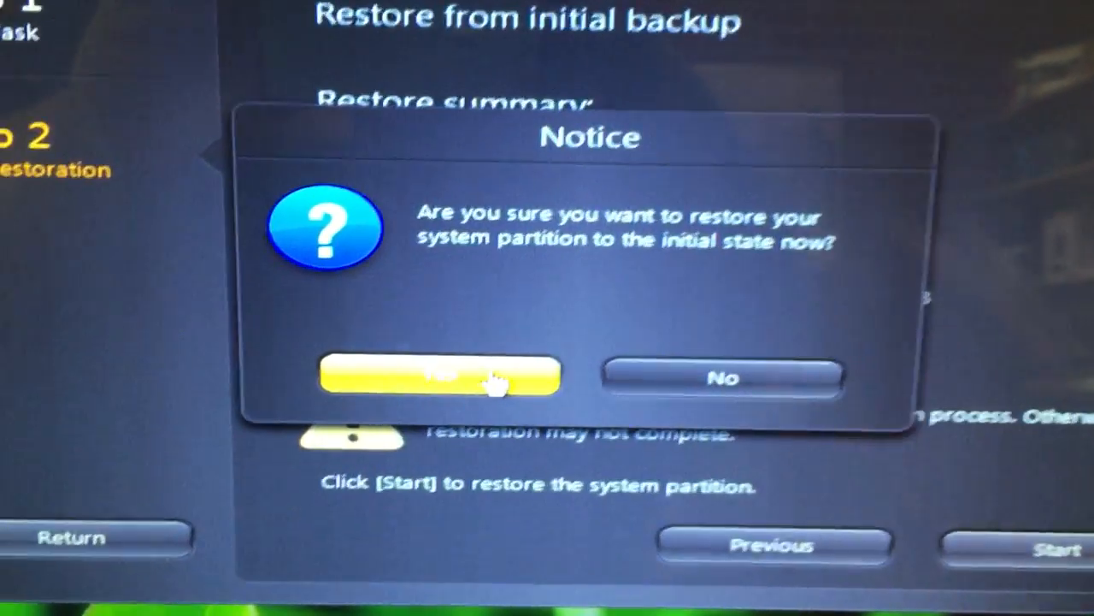
{"action": "left_click", "coordinate": [441, 376]}
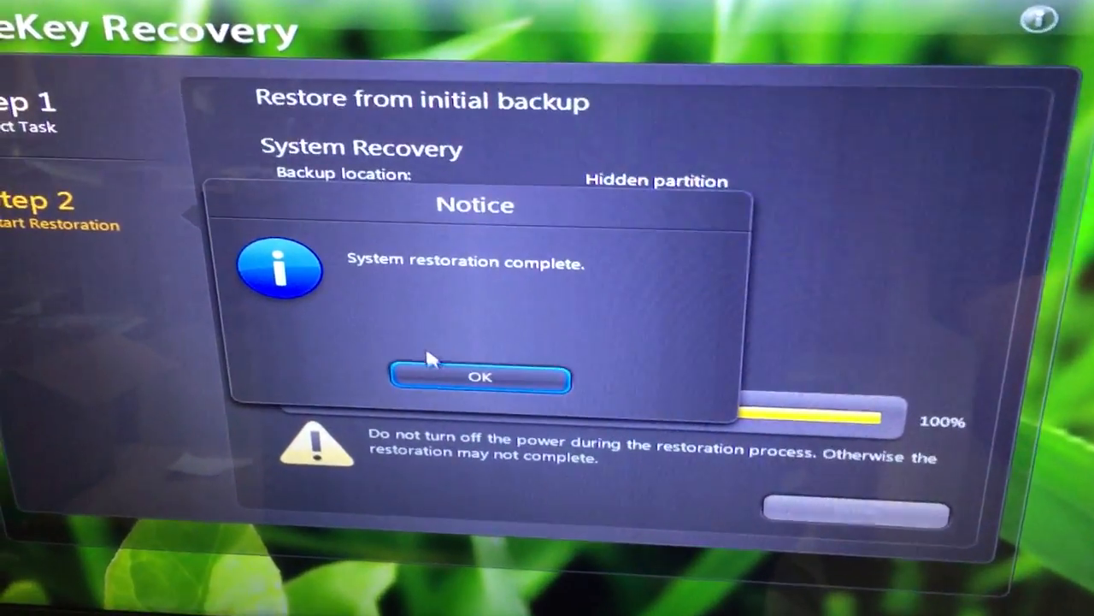
{"action": "left_click", "coordinate": [479, 378]}
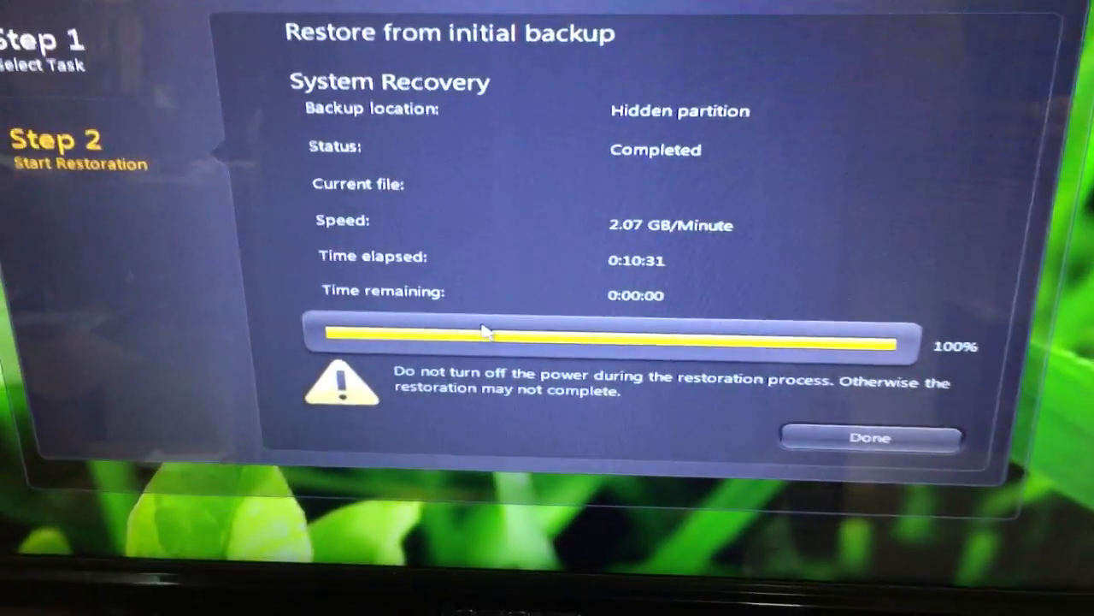